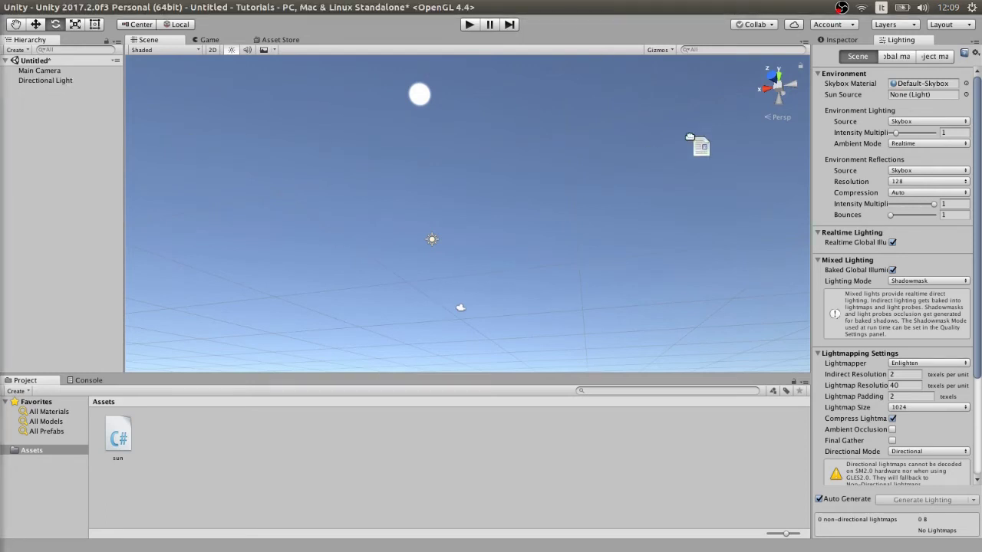
Step: Open the sun C# script from the Project Assets panel in Visual Studio Code
left_click(118, 437)
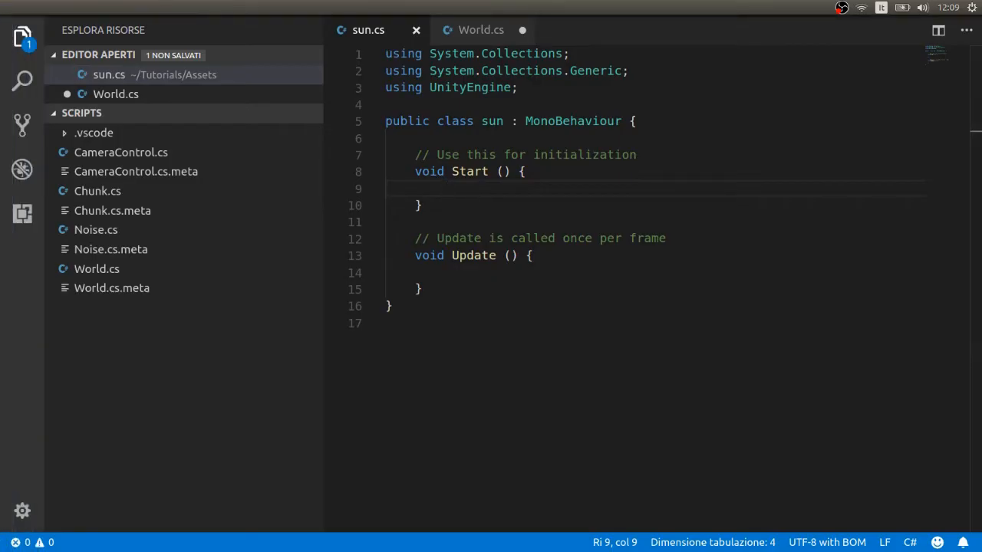
Step: In Update, add transform.RotateAround(Vector3.zero, Vector3.right, 30f*Time.deltaTime)
left_click(445, 273)
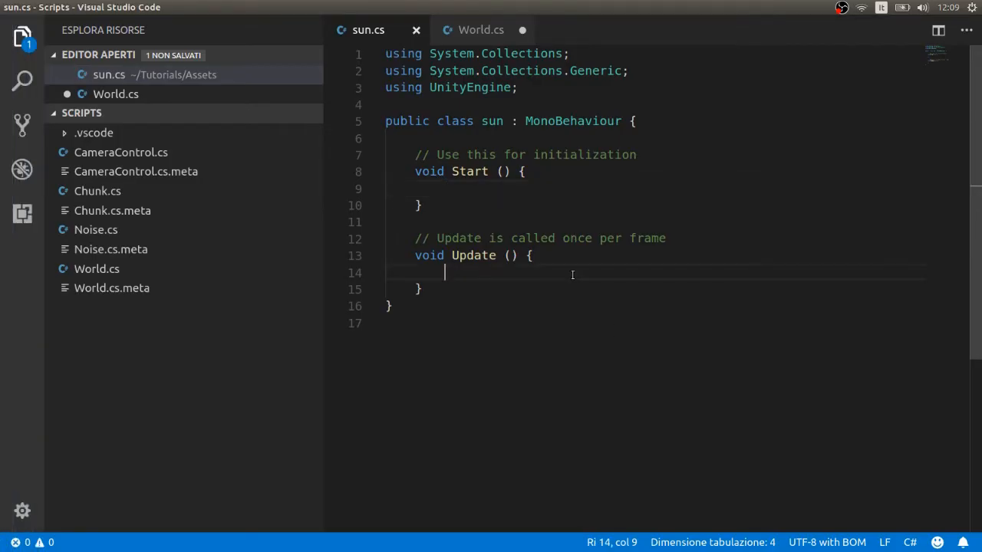
type("transform")
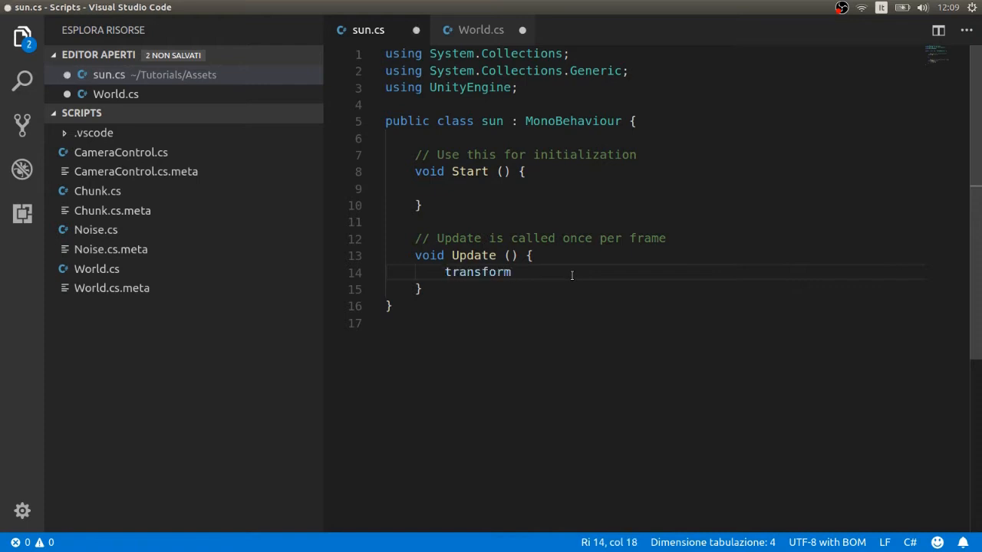
type(".RotateA")
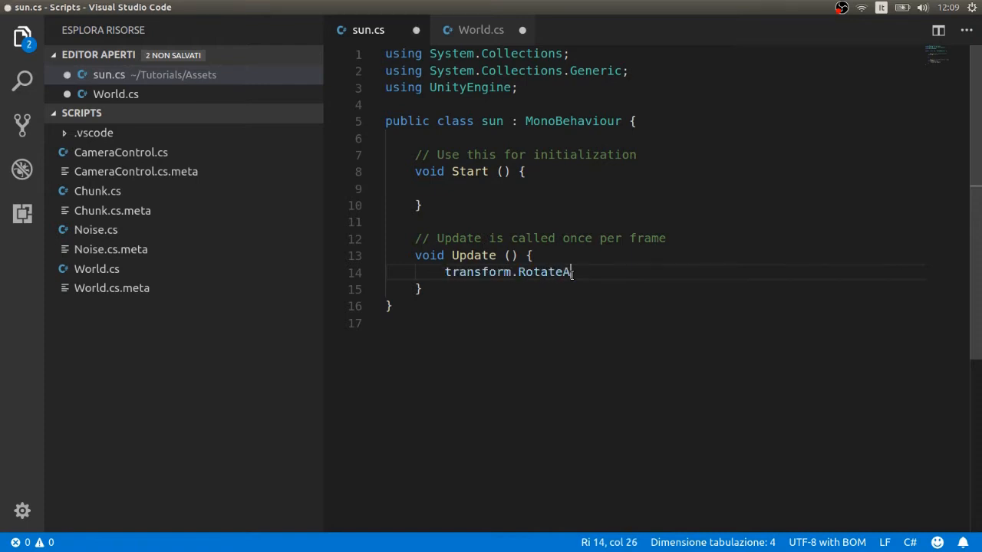
type("round()")
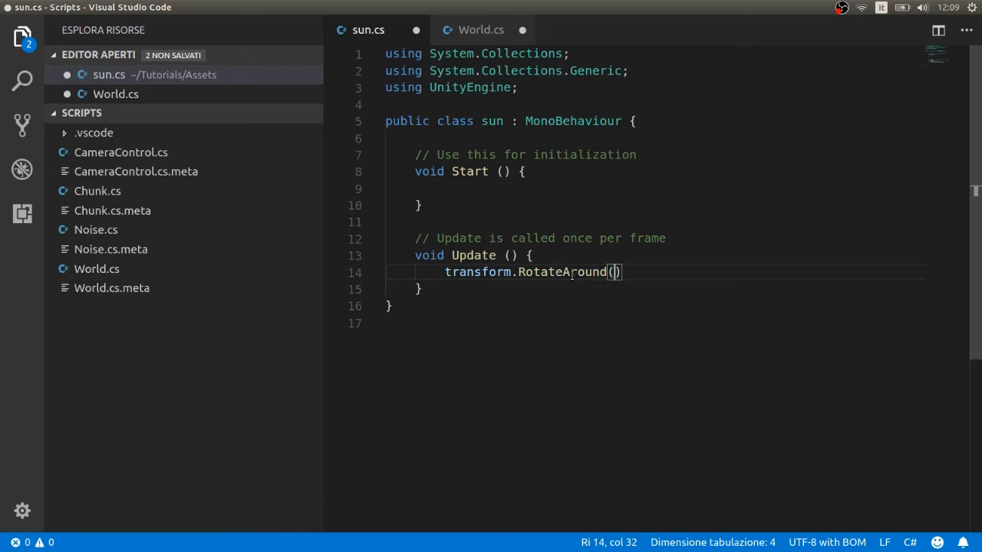
type("Vector3.")
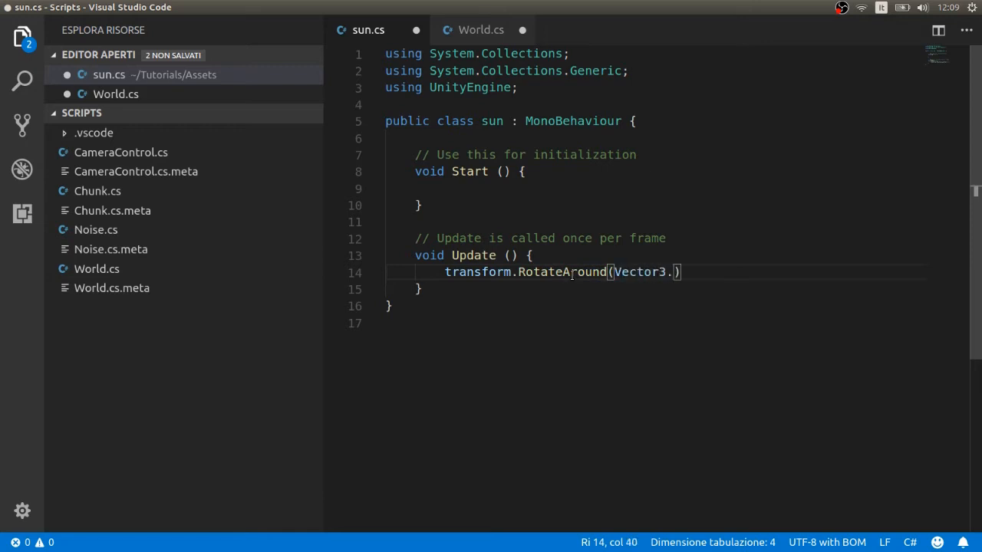
type("zero,Vector3.right,")
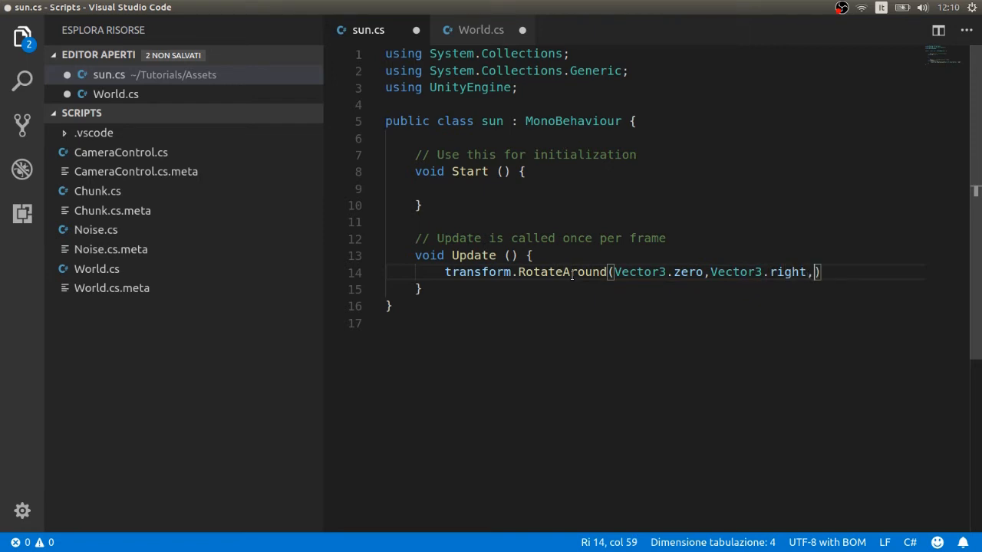
type("30f*T")
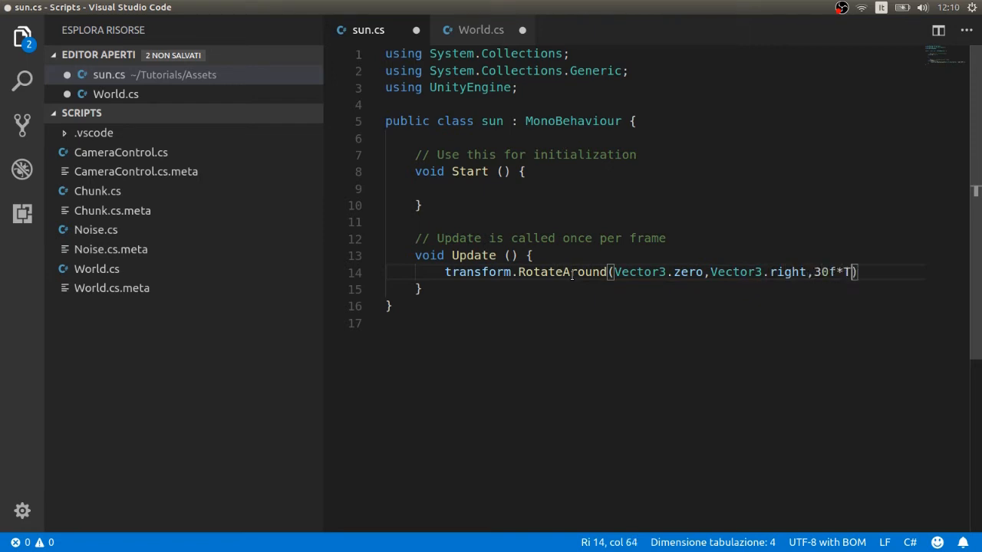
type("ime.deltaTime")
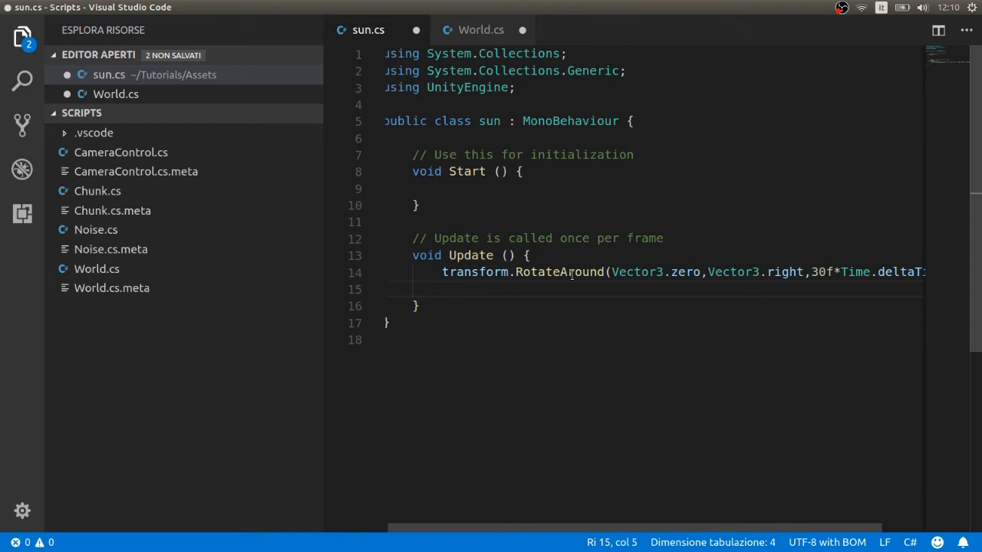
Step: Add transform.LookAt(Vector3.zero); on the next line of Update
type("transform.l")
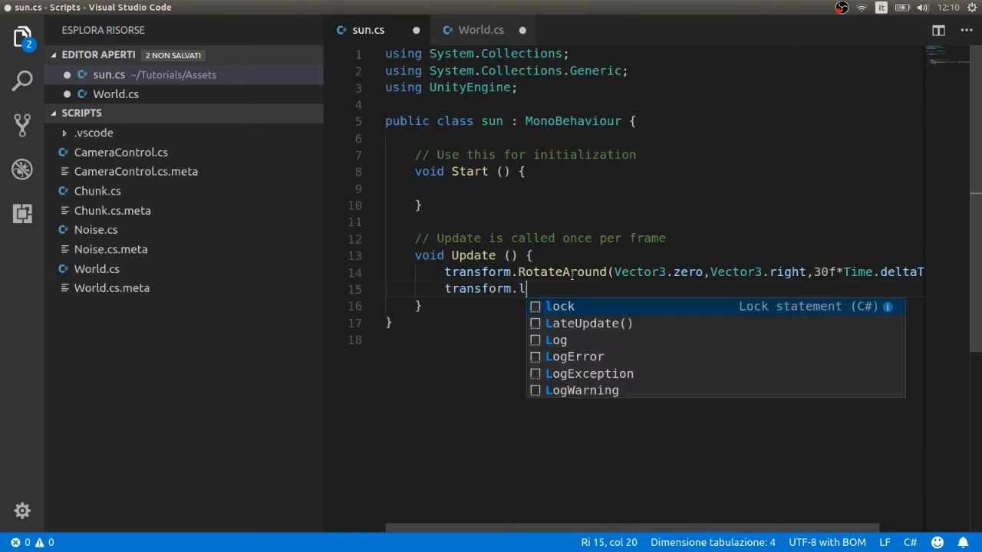
type("ook")
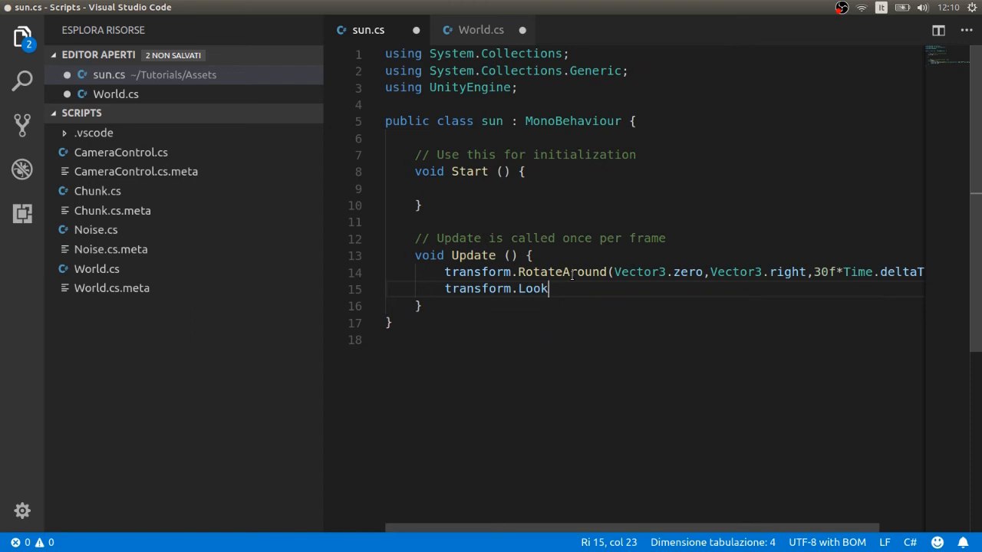
type("At(V")
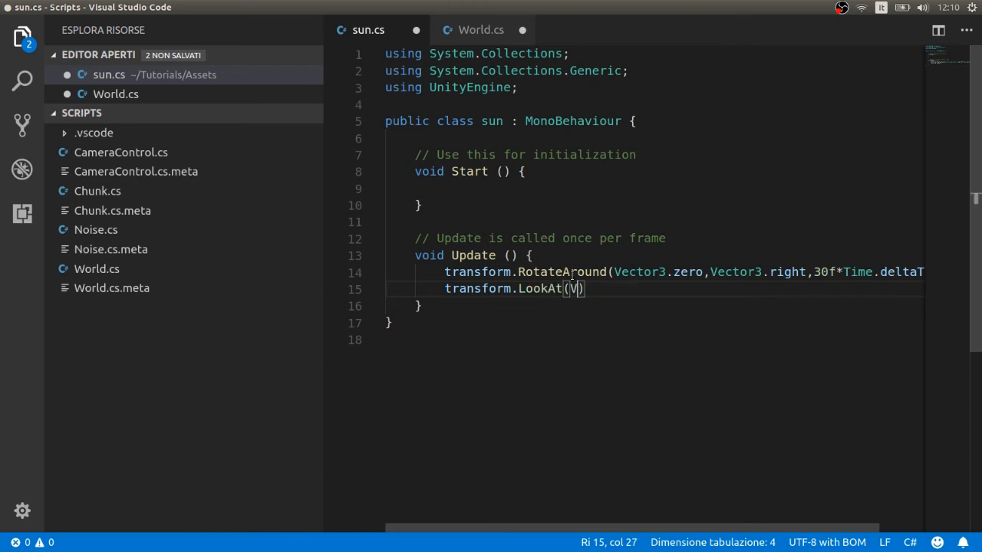
type("ector3.zero")
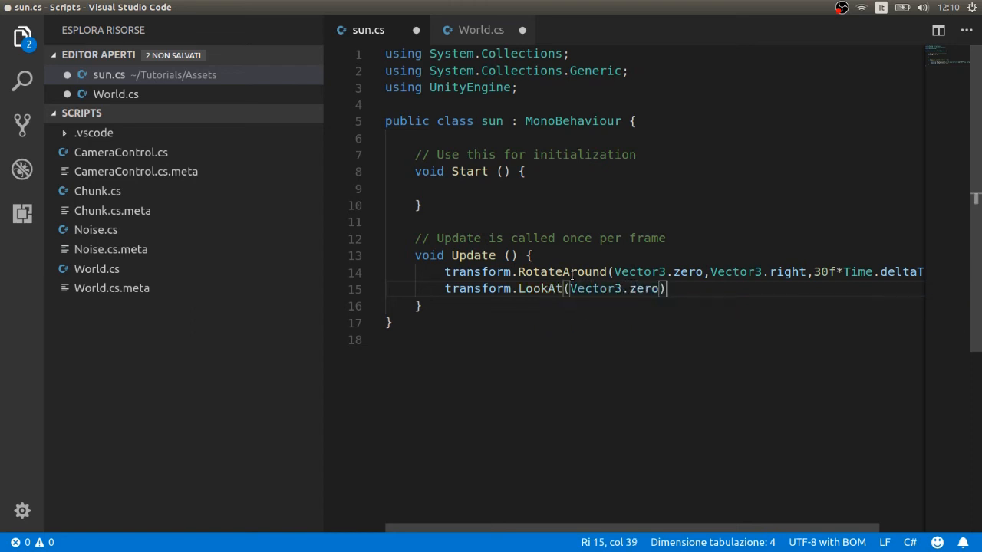
type(";")
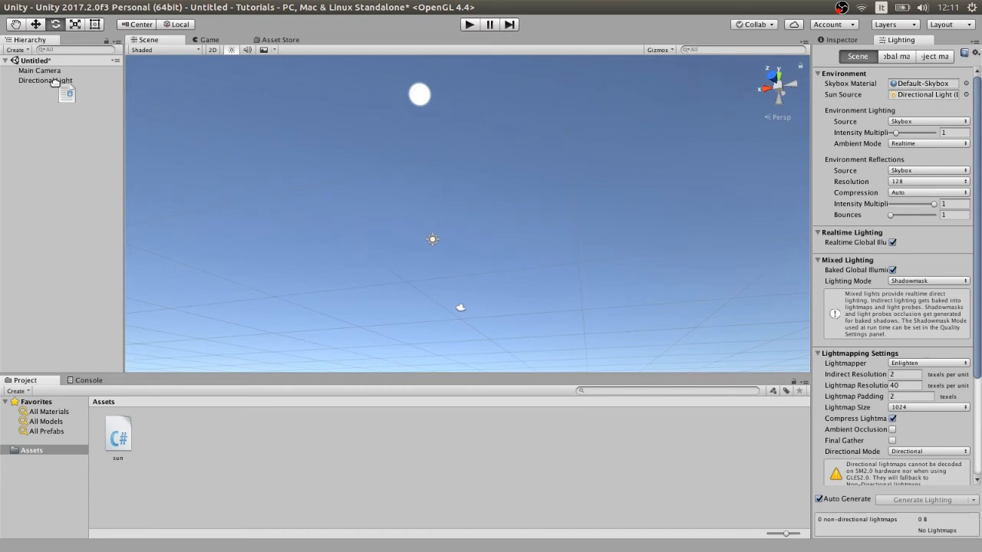
Step: Attach the sun script to Directional Light, confirm Sun (Script) in the Inspector, and enter Play mode
left_click(44, 81)
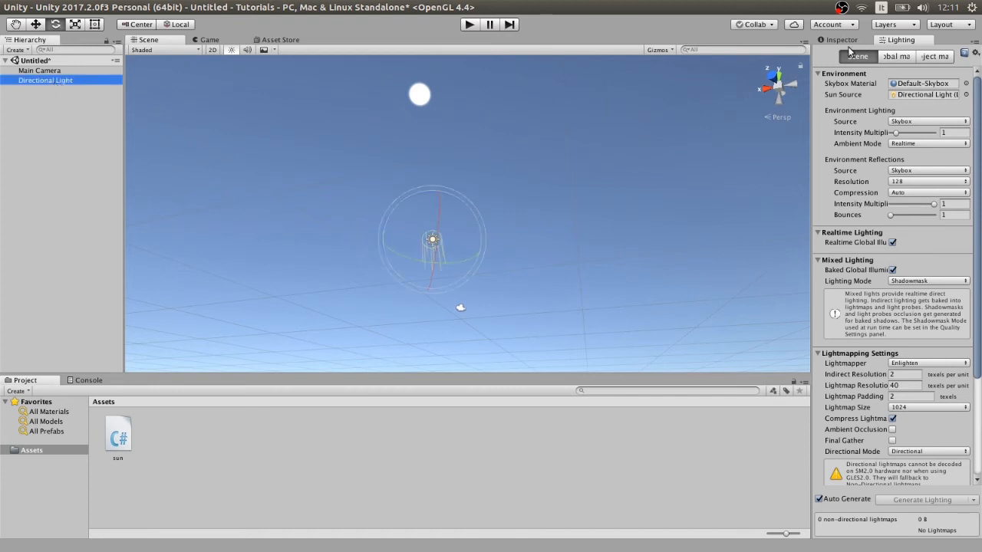
left_click(46, 81)
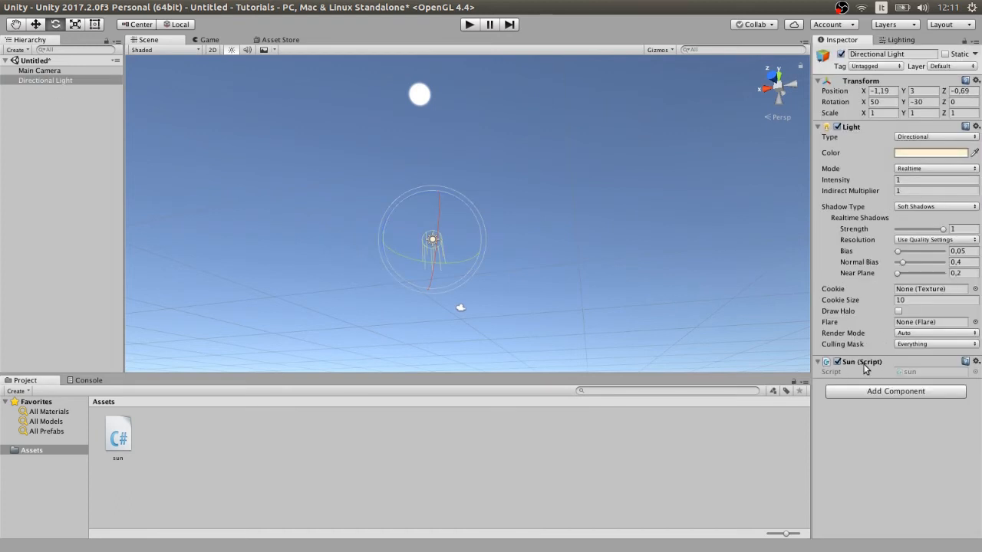
left_click(204, 39)
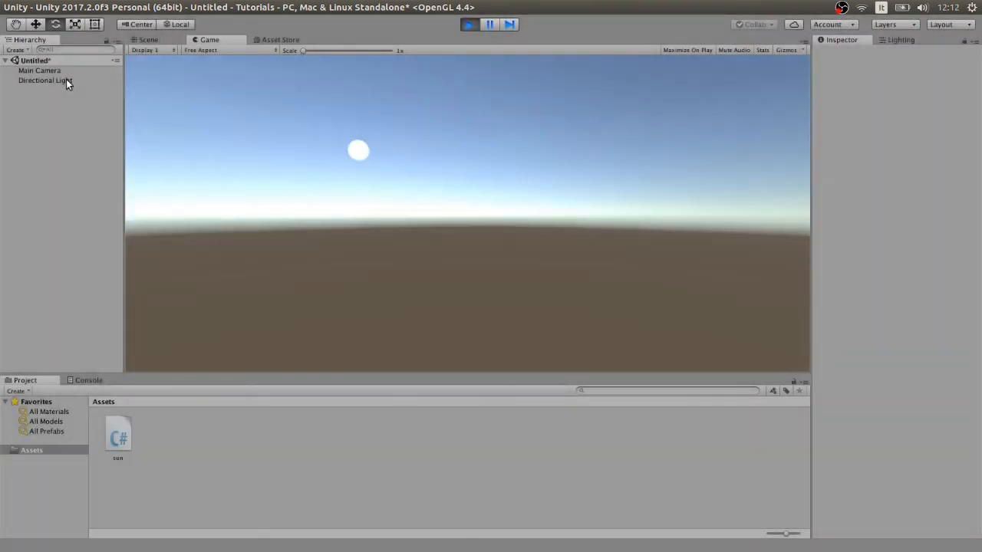
Step: Select Directional Light, watch it orbit in the Scene view, then stop Play mode
left_click(46, 82)
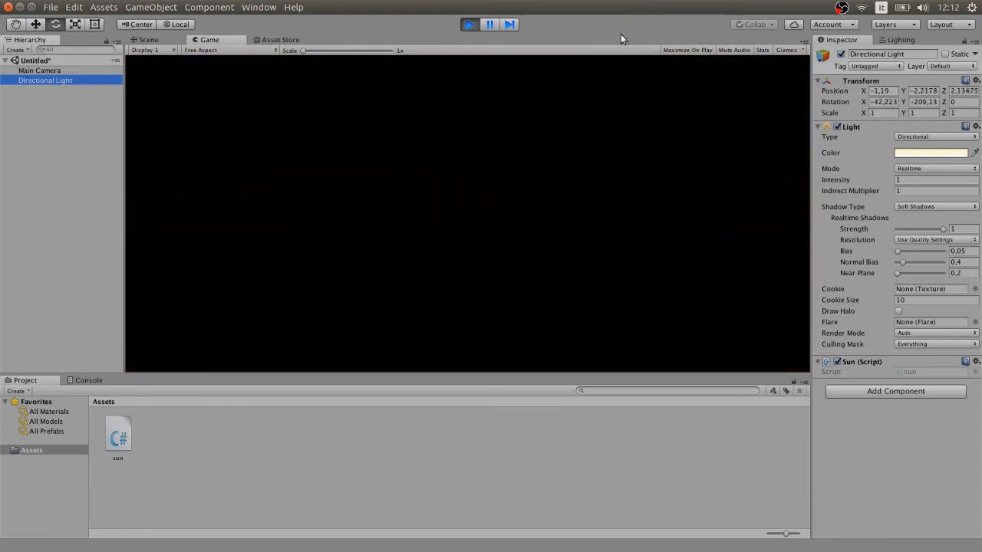
left_click(146, 39)
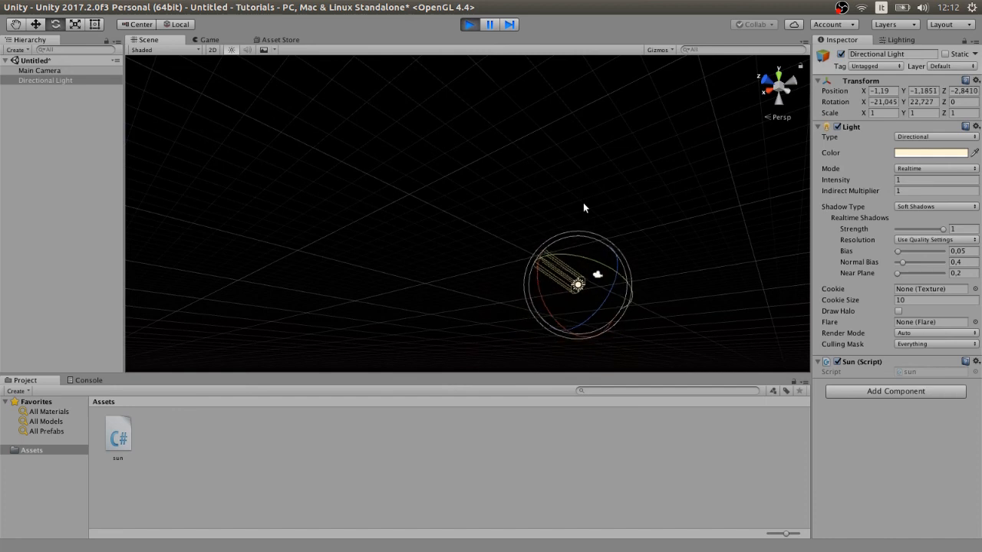
left_click(466, 24)
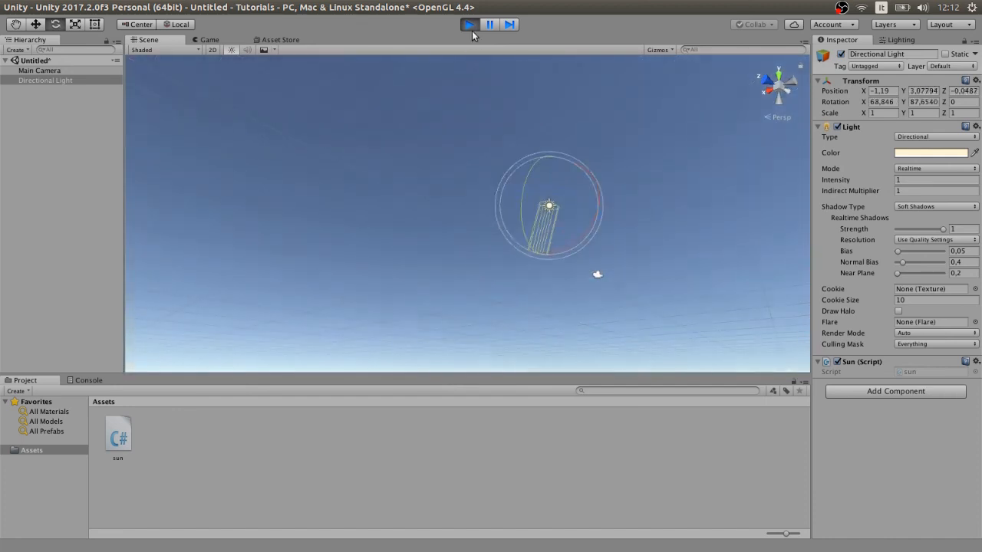